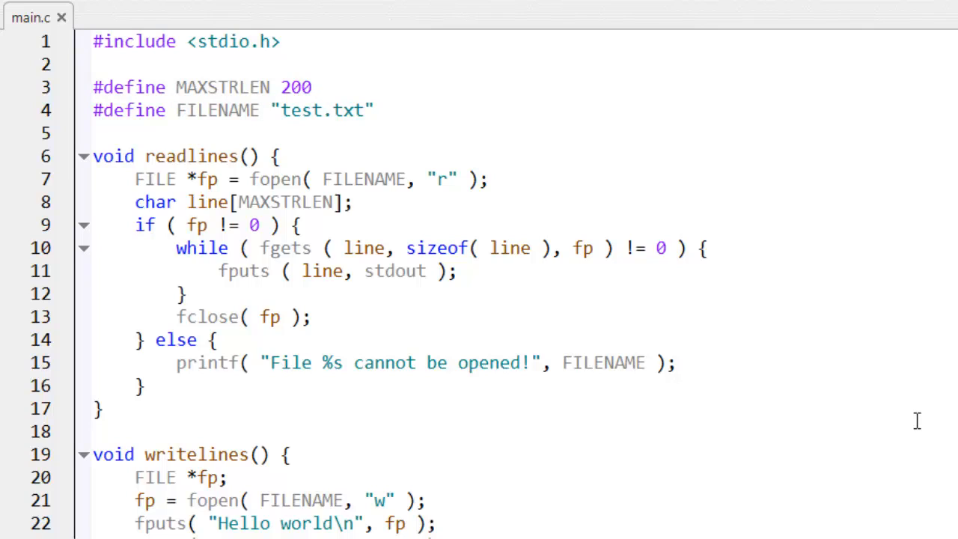
# Review main.c and check test.txt's current written contents in Notepad.
pyautogui.scroll(-3)
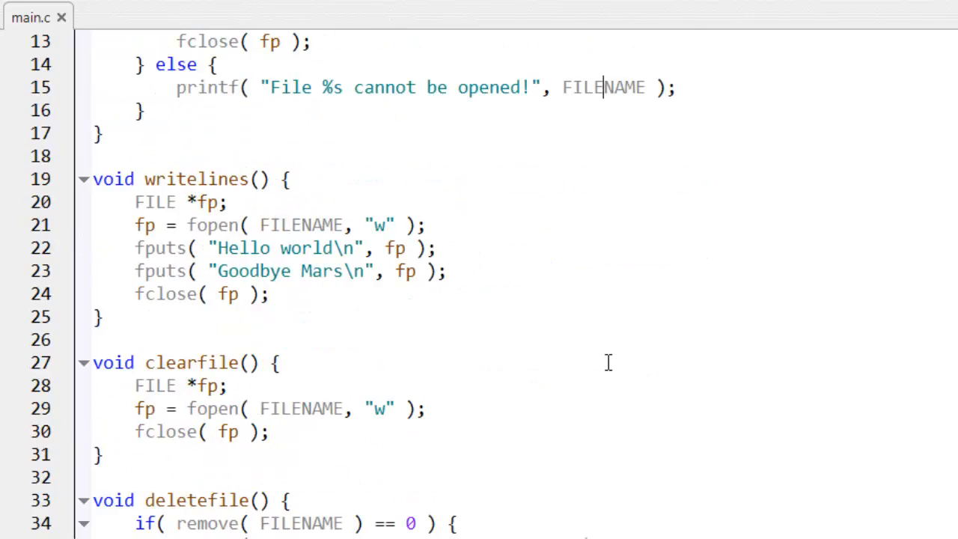
pyautogui.scroll(-3)
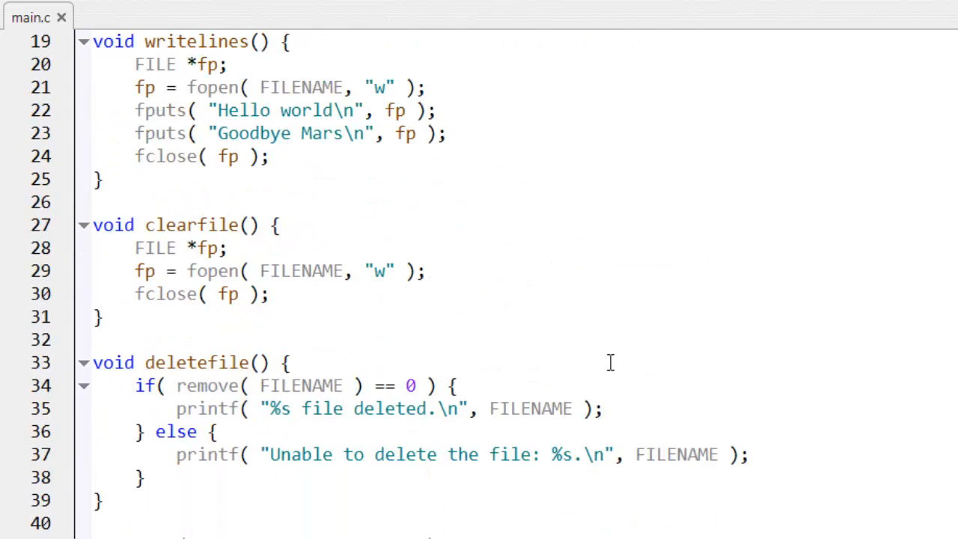
pyautogui.moveTo(595, 359)
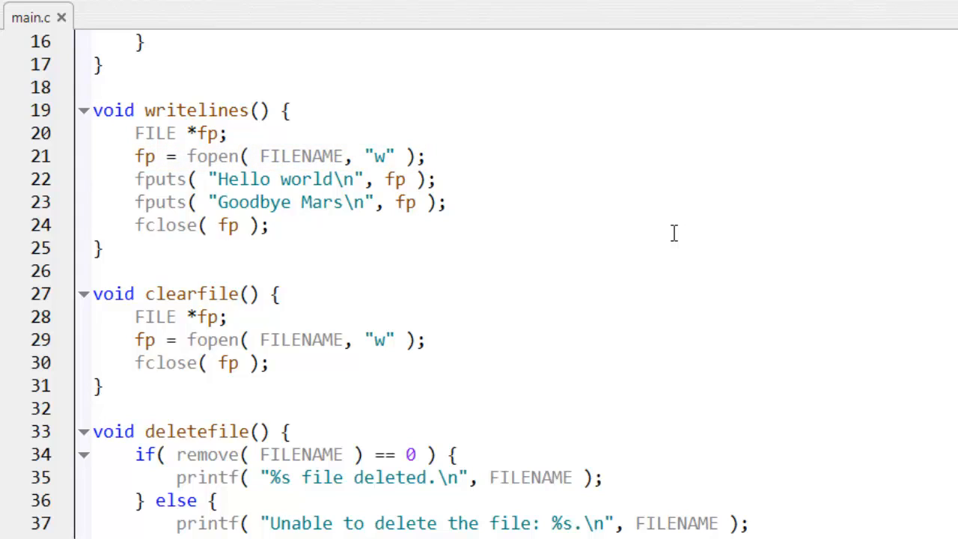
pyautogui.moveTo(135, 179); pyautogui.dragTo(447, 202)
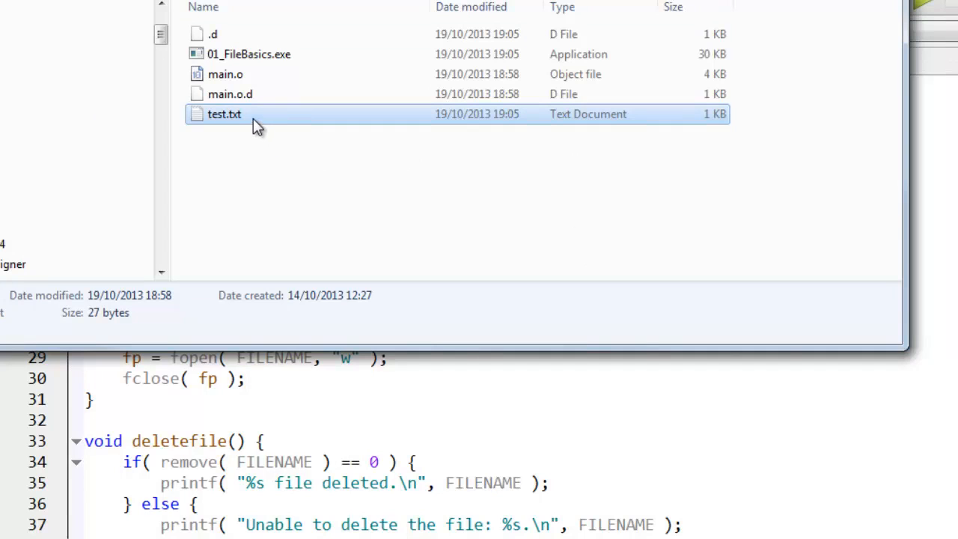
pyautogui.doubleClick(224, 114)
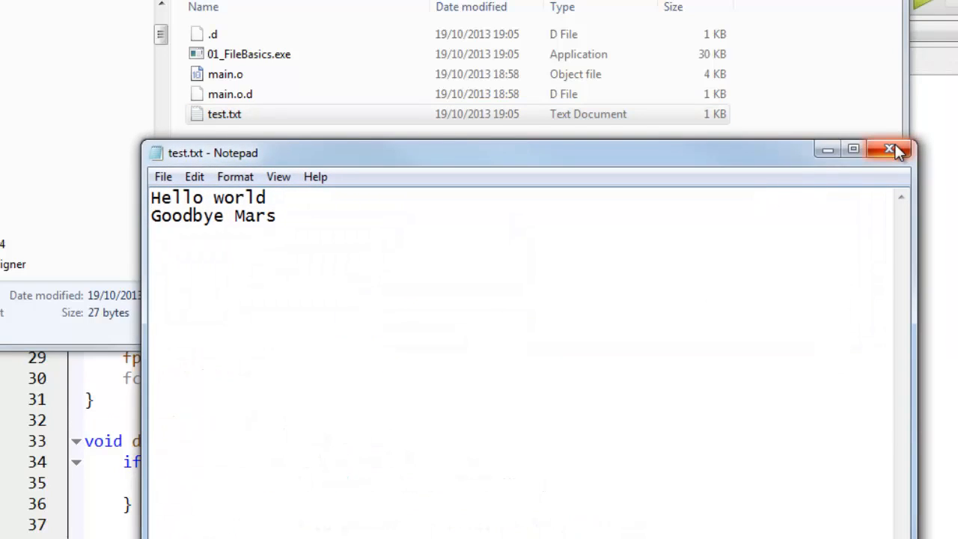
pyautogui.click(889, 149)
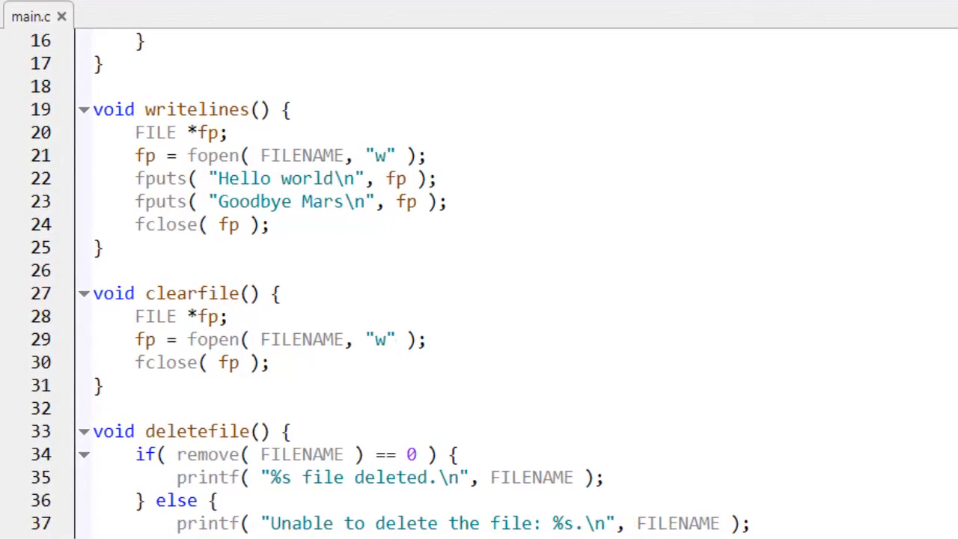
# Make main call clearfile() with writelines() and readlines() commented out, rechecking test.txt.
pyautogui.click(228, 131)
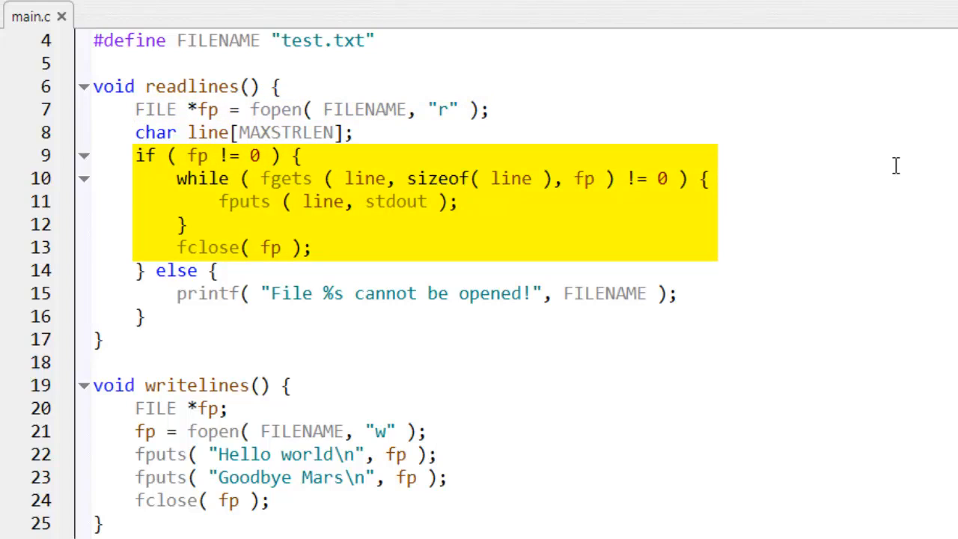
pyautogui.click(437, 454)
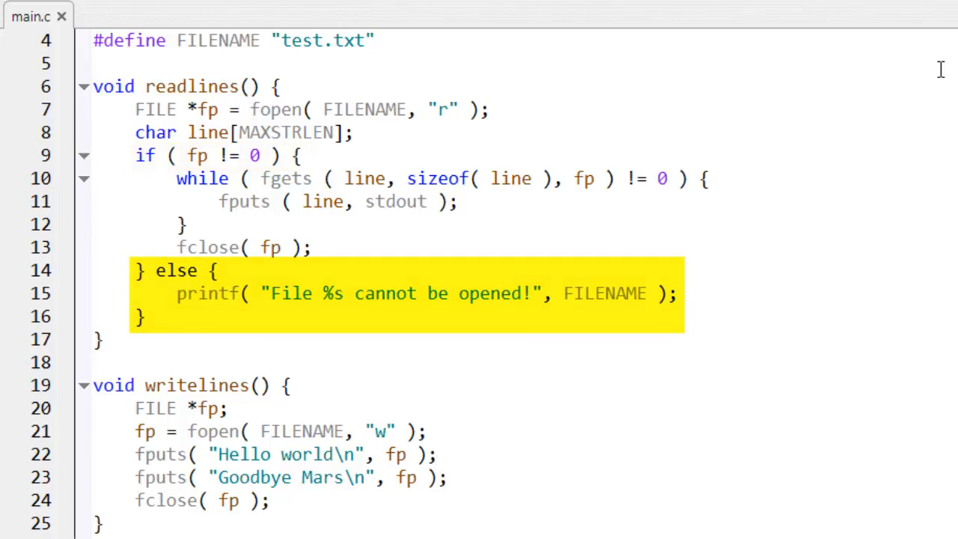
pyautogui.scroll(-3)
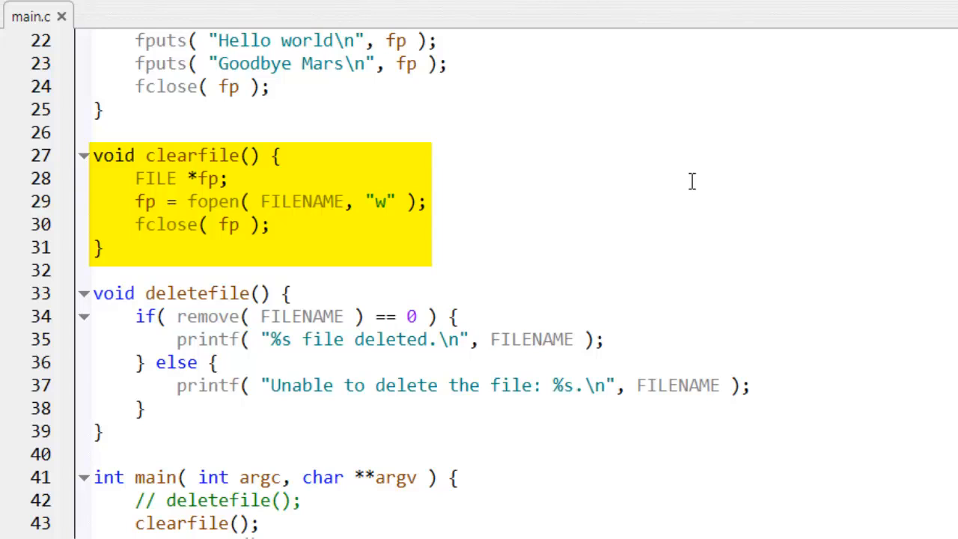
pyautogui.click(697, 178)
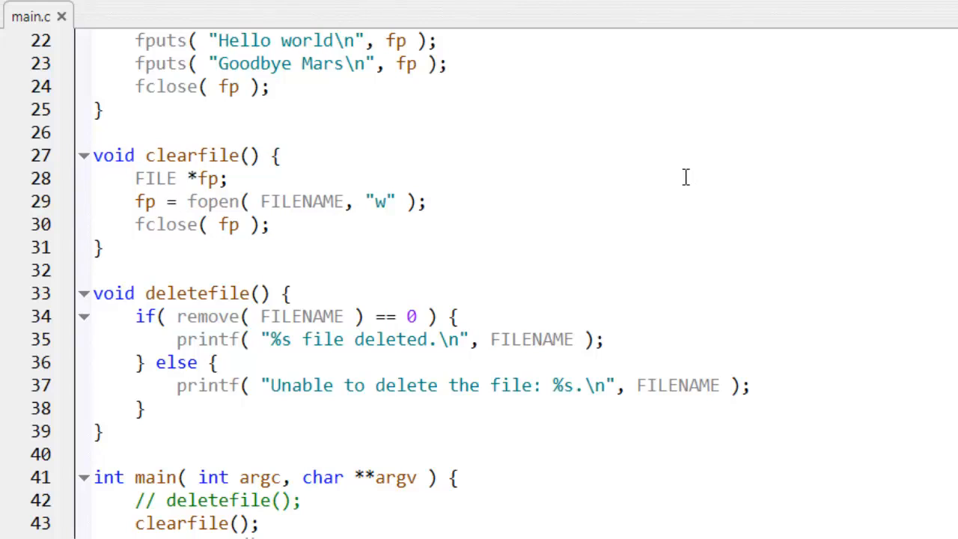
pyautogui.moveTo(665, 178)
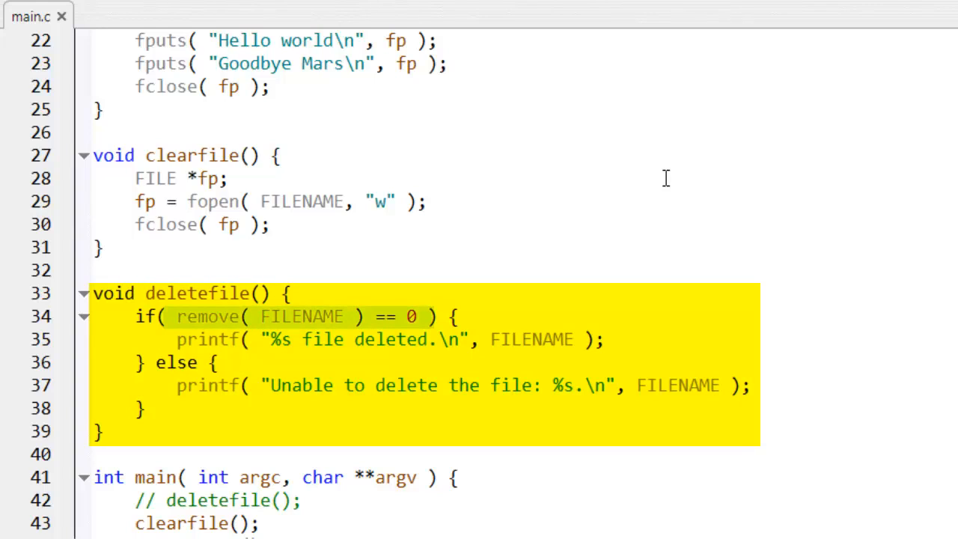
pyautogui.moveTo(667, 179)
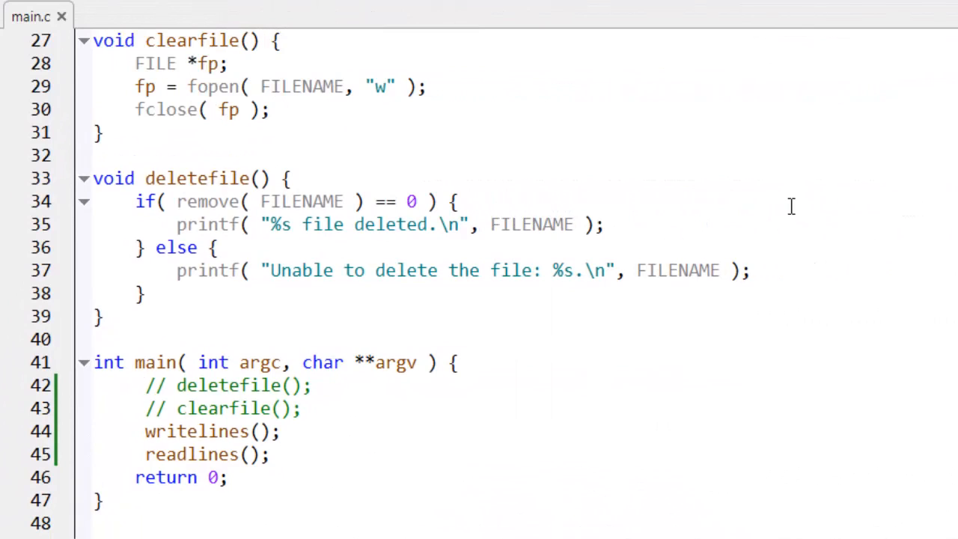
pyautogui.moveTo(145, 431); pyautogui.dragTo(272, 455)
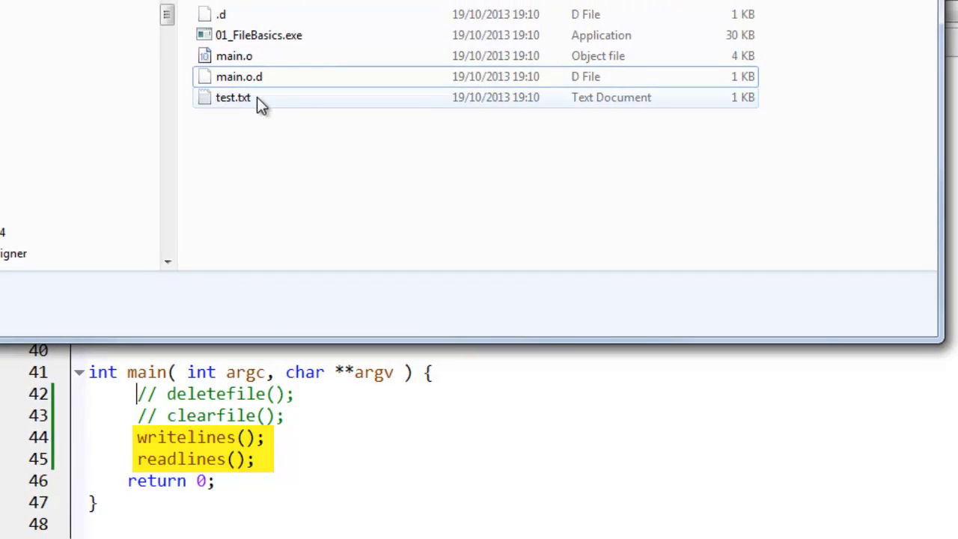
pyautogui.doubleClick(234, 97)
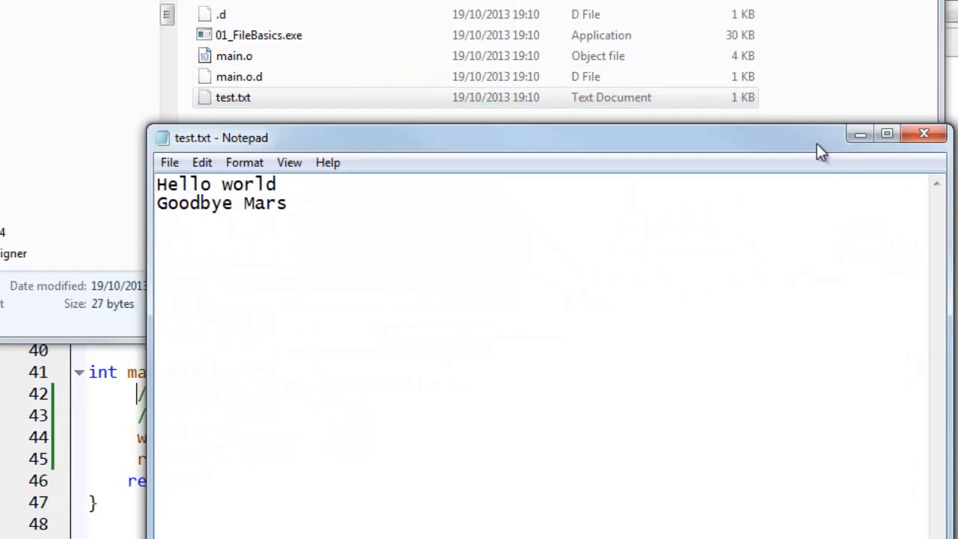
pyautogui.click(923, 133)
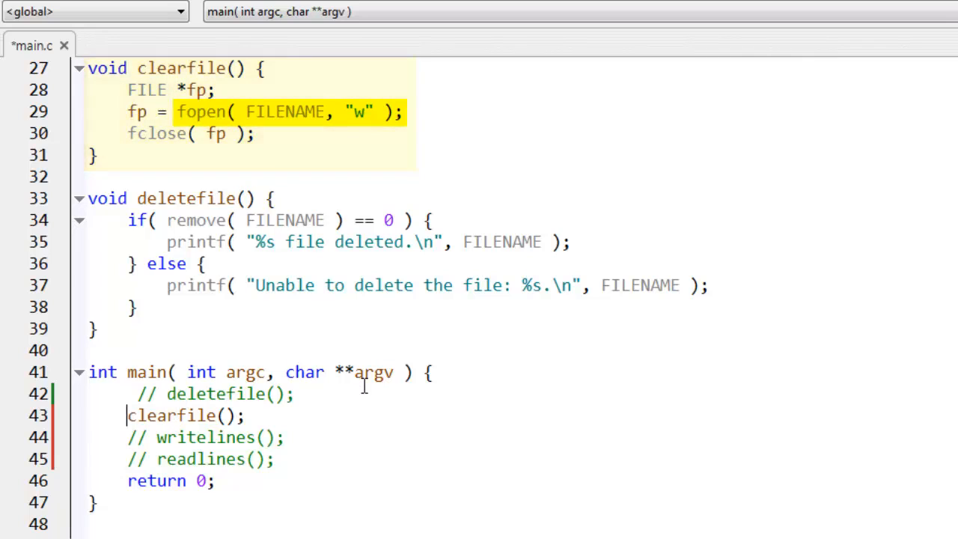
# Build and run the clearfile version and confirm test.txt is now empty at 0 bytes.
pyautogui.press('ctrl+s')
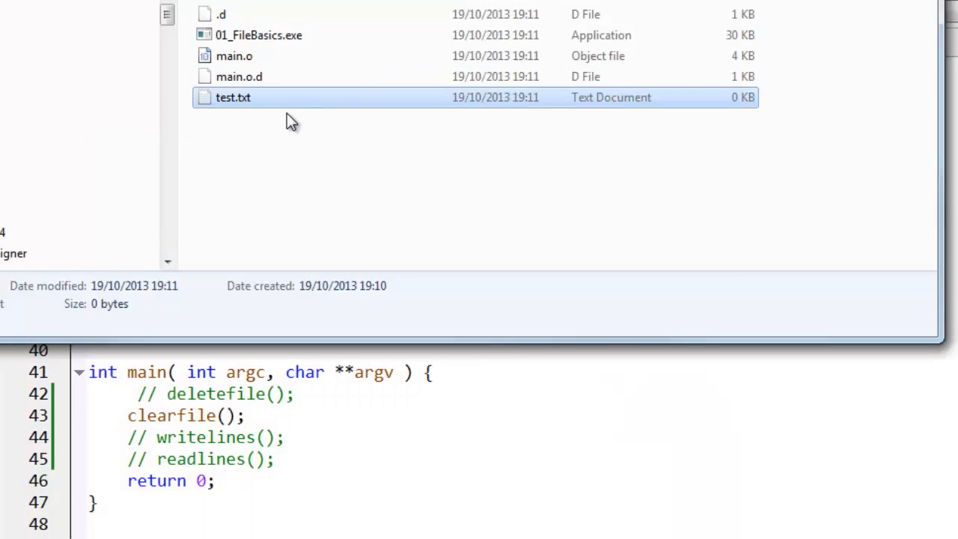
pyautogui.doubleClick(233, 98)
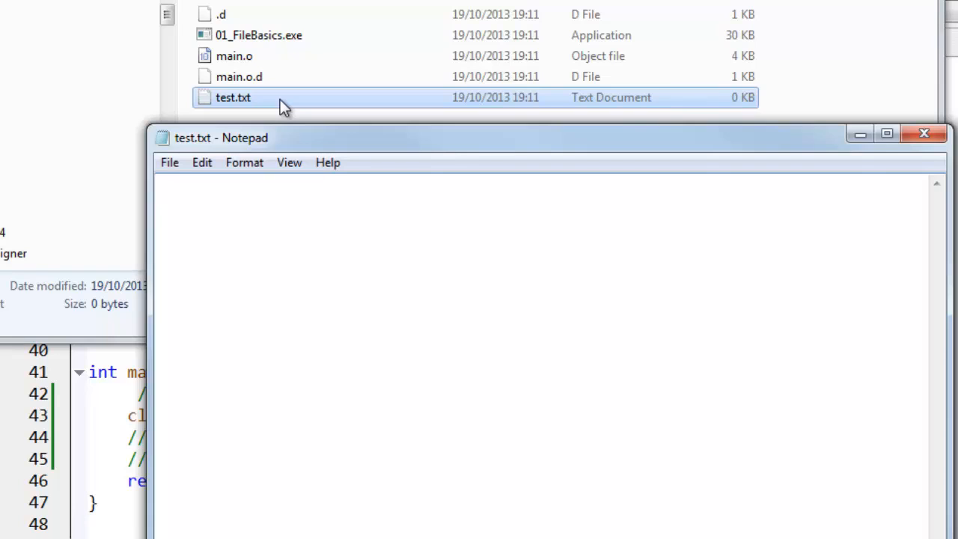
pyautogui.click(923, 133)
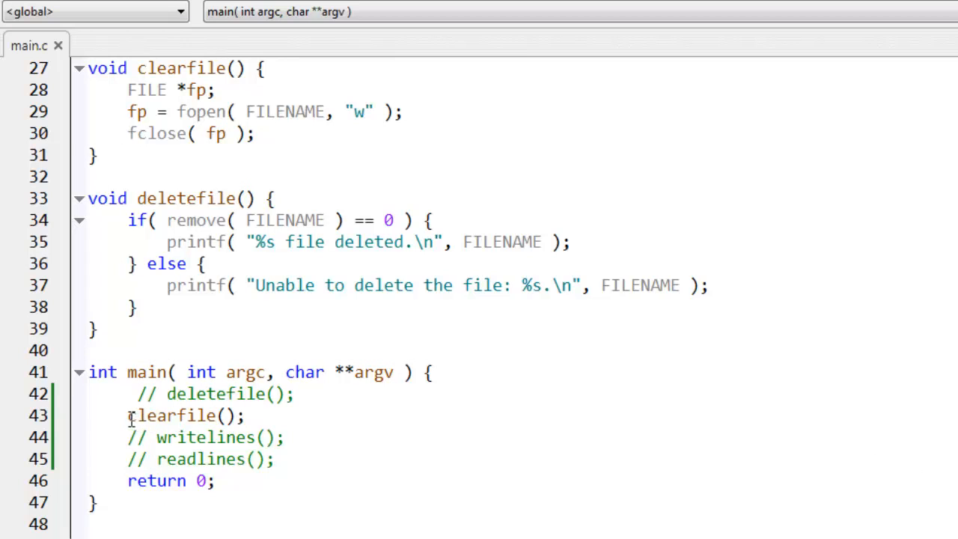
# Comment out clearfile() so main runs deletefile(), removing test.txt from the project folder.
pyautogui.write('//')
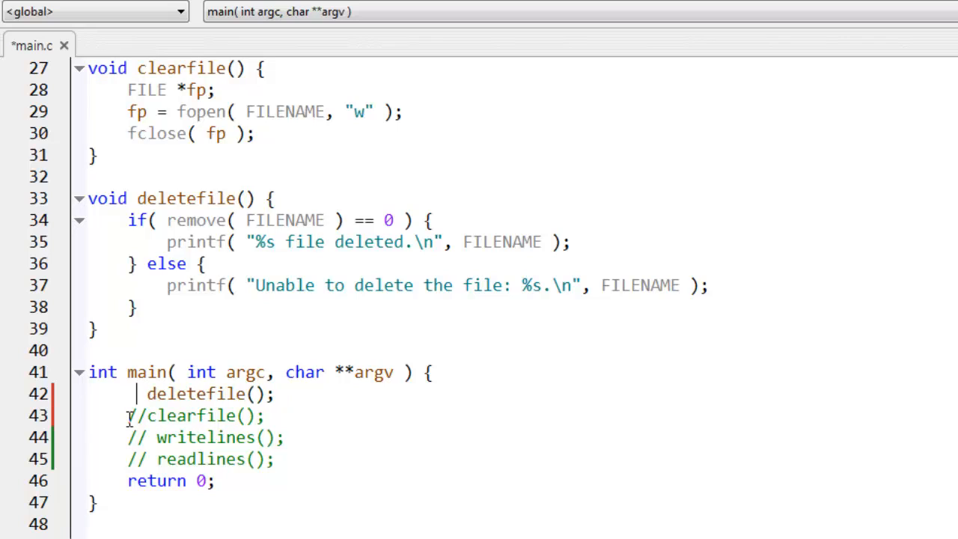
pyautogui.press('ctrl+s')
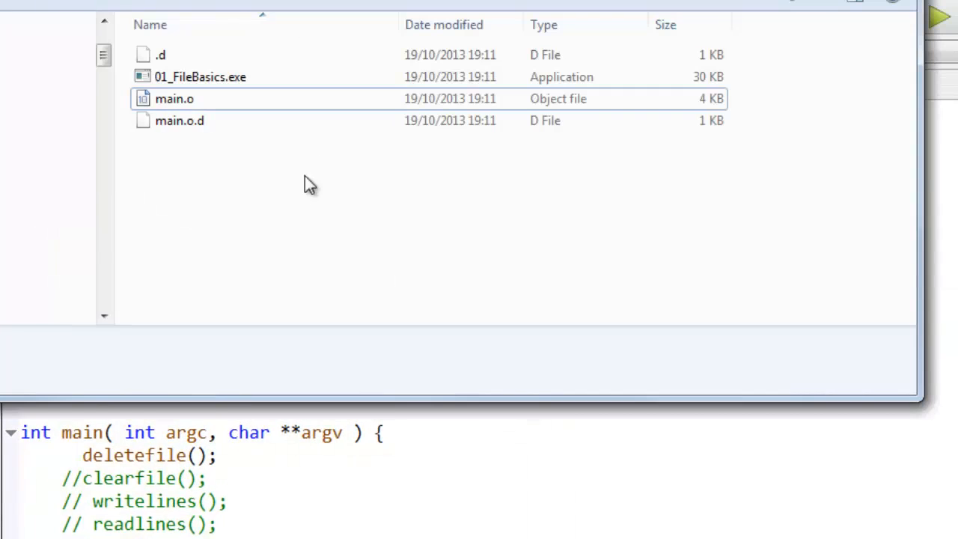
pyautogui.moveTo(269, 168)
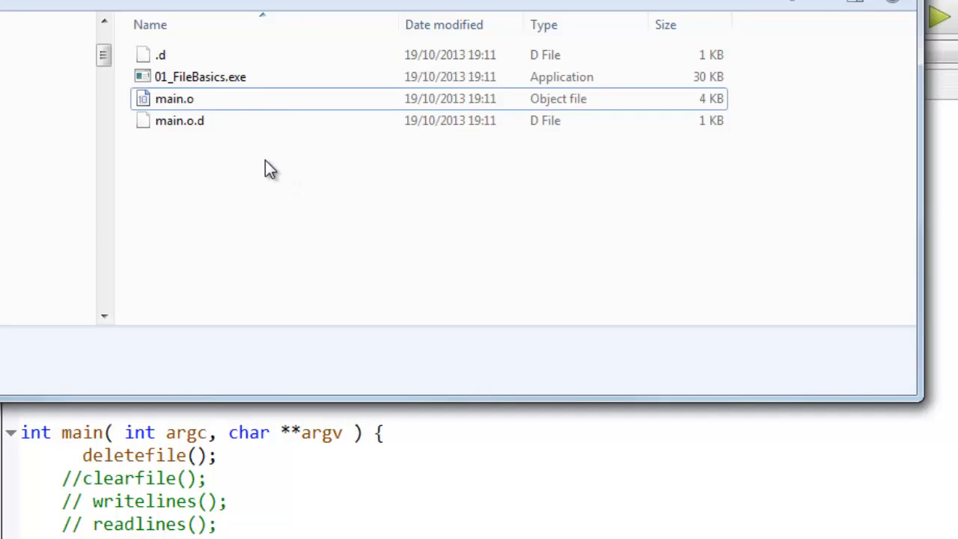
pyautogui.moveTo(241, 283)
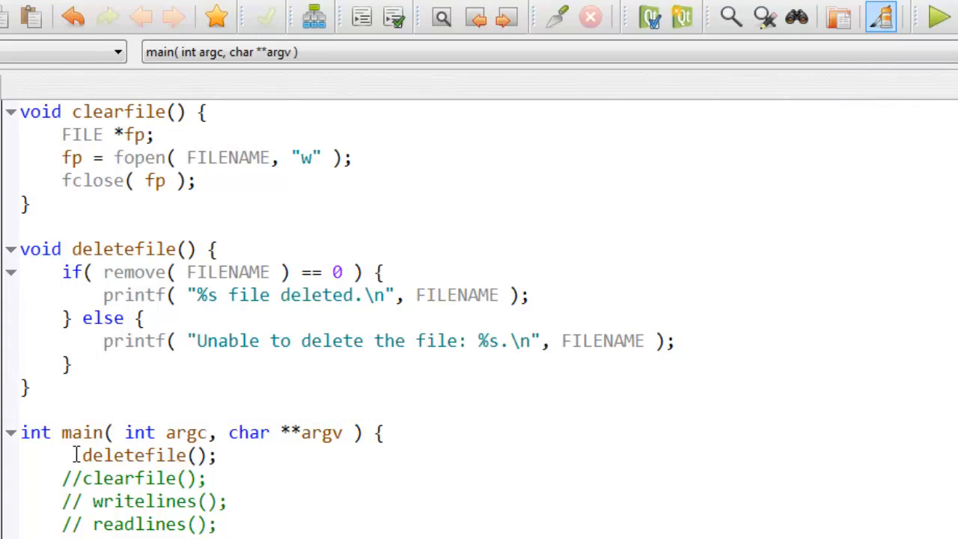
# Comment out deletefile(), run writelines/readlines, and view recreated test.txt with Hello world and Goodbye Mars.
pyautogui.write('//')
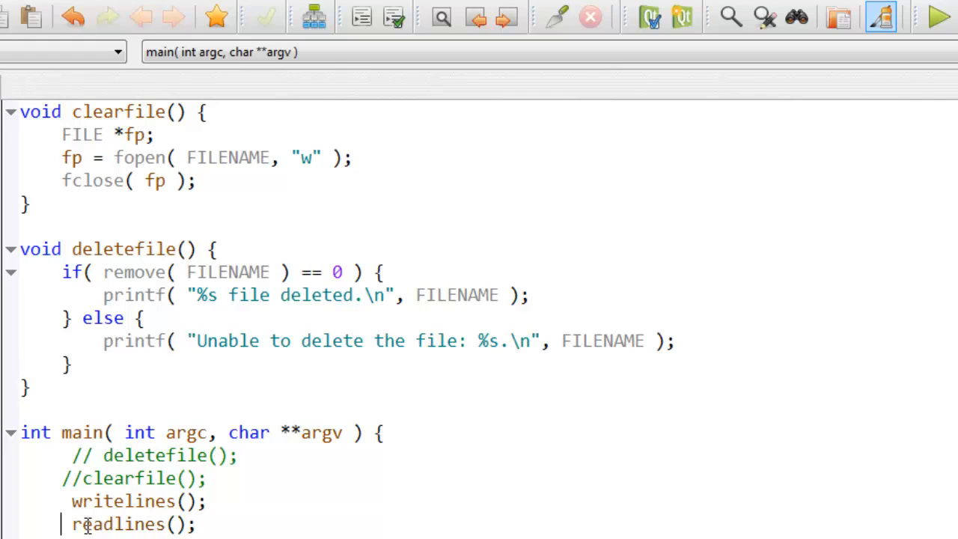
pyautogui.click(940, 16)
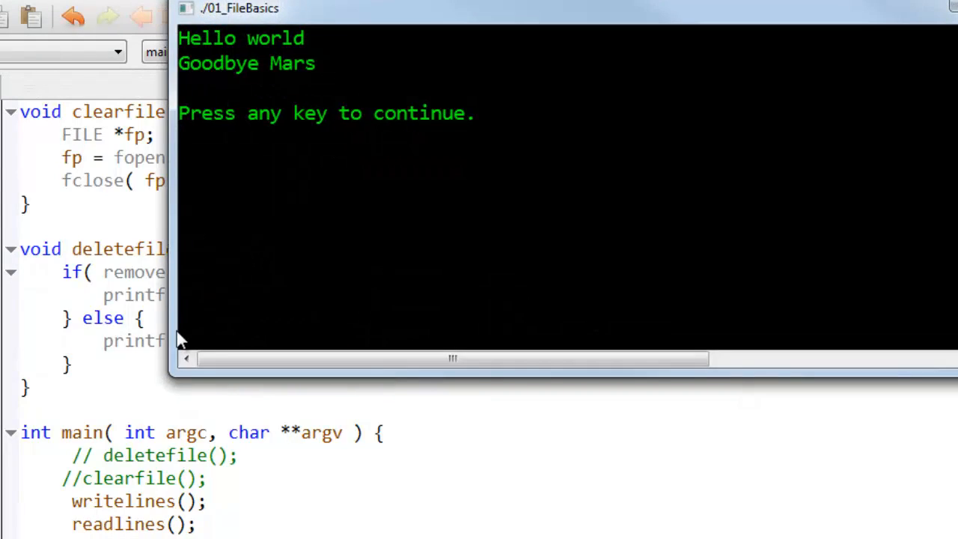
pyautogui.moveTo(326, 246)
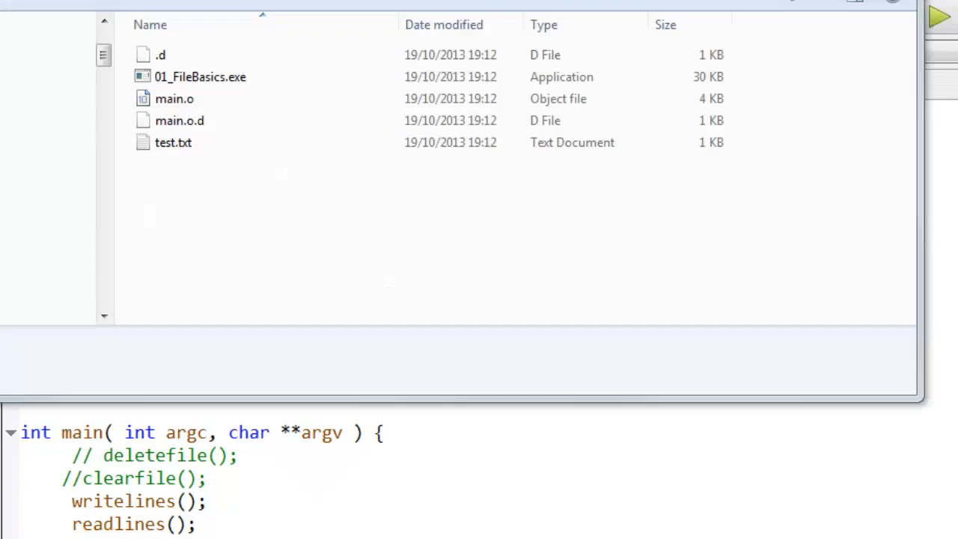
pyautogui.doubleClick(174, 142)
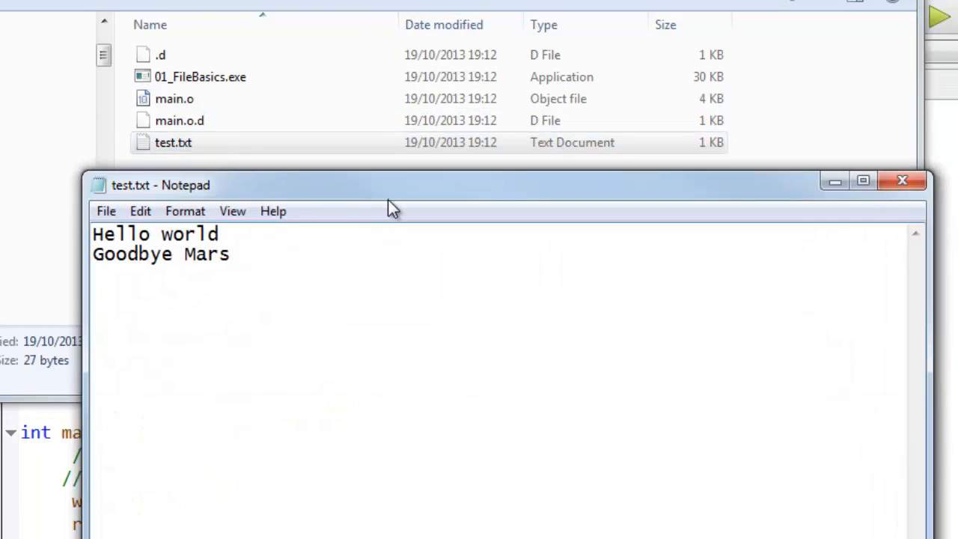